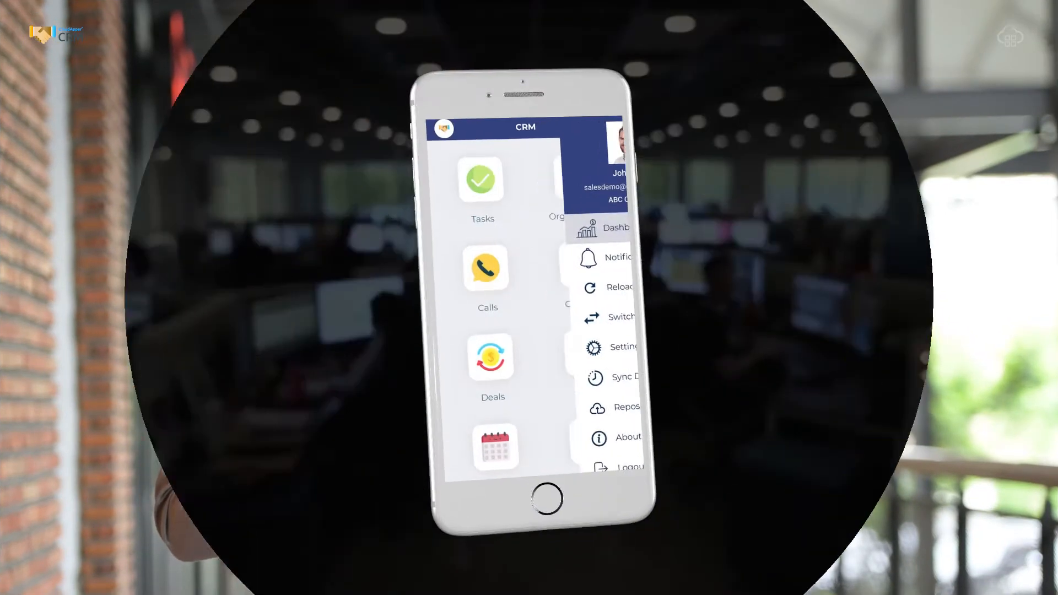
- Dismiss the account side menu to reveal the Tasks, Organizations, Calls and Contacts module grid
{"action": "left_click", "coordinate": [615, 228]}
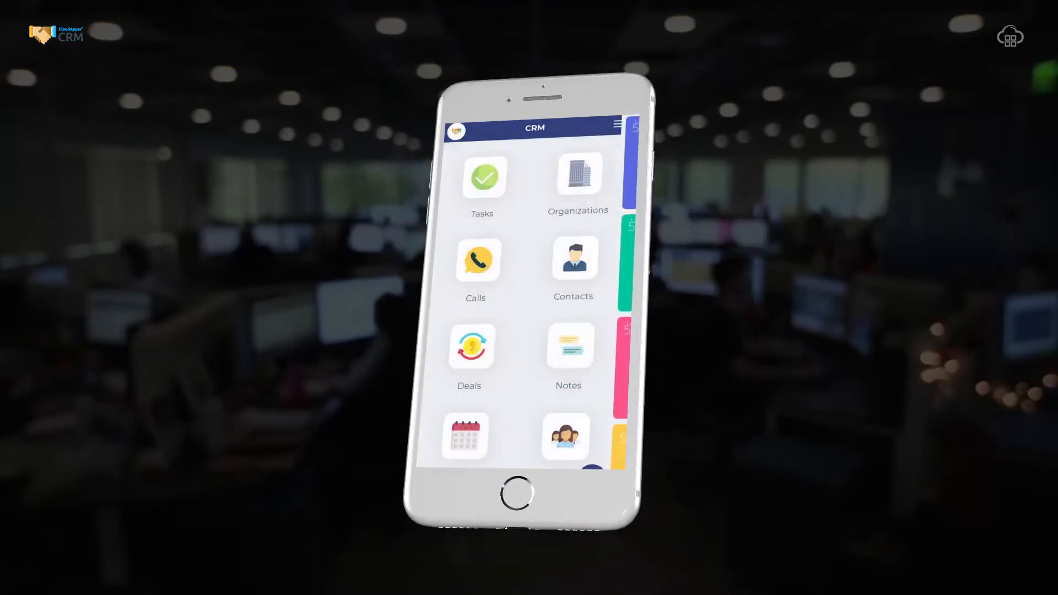
- Open the Organizations list and bring up the Grundfos record's overview details
{"action": "left_click", "coordinate": [577, 177]}
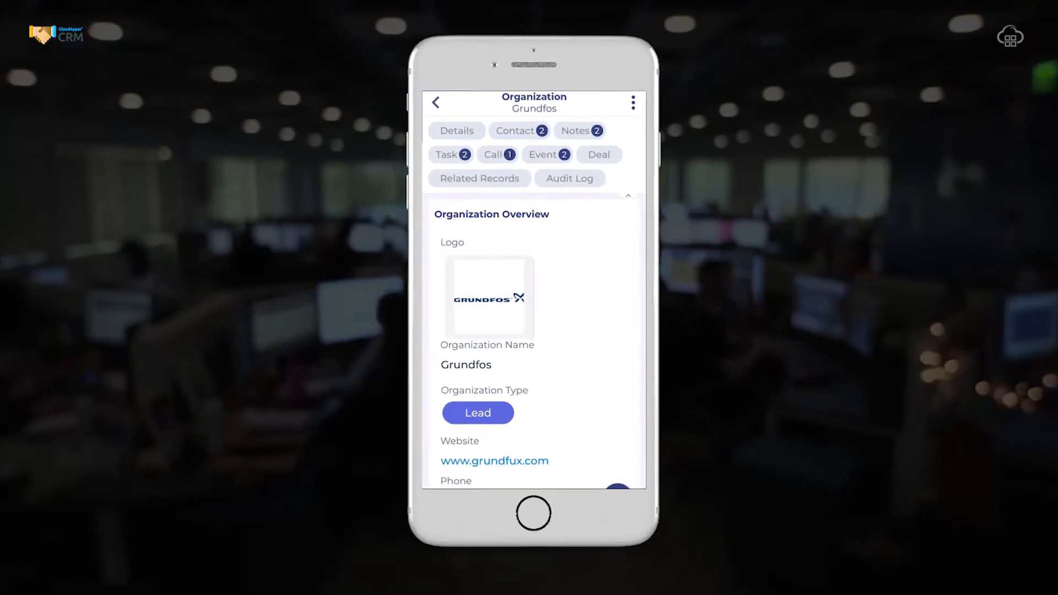
- Browse Grundfos's Notes, Task and Call tabs, ending on its Event tab listing the customer meeting and site visitation
{"action": "left_click", "coordinate": [576, 130]}
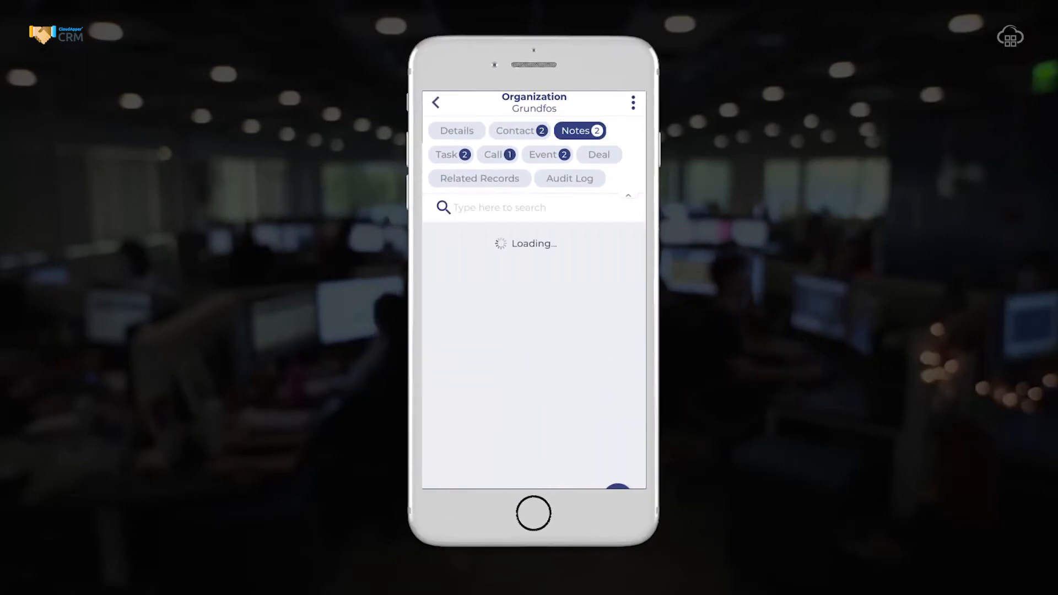
{"action": "left_click", "coordinate": [450, 154]}
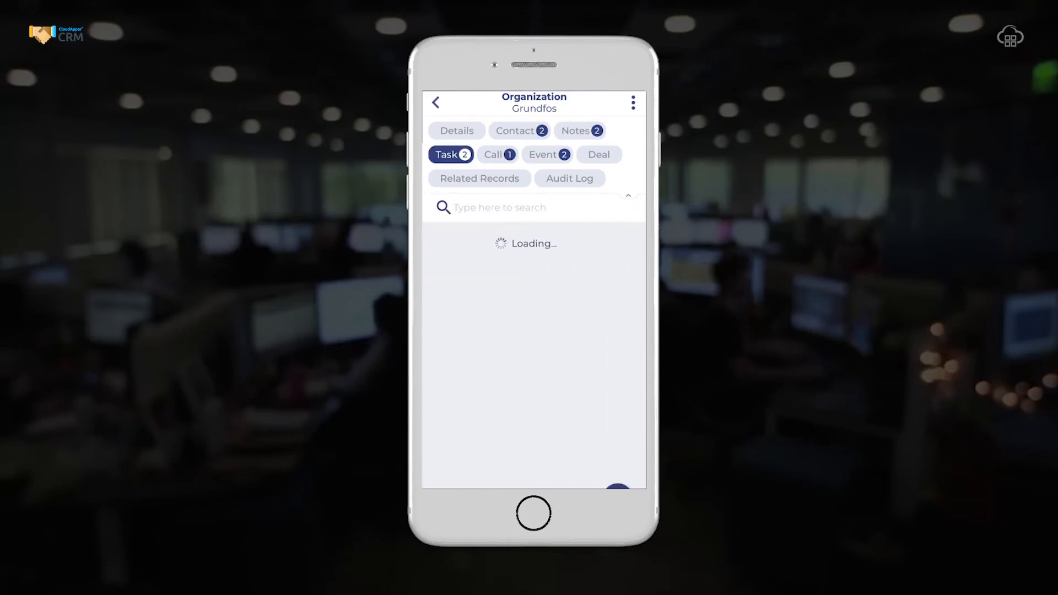
{"action": "left_click", "coordinate": [497, 154]}
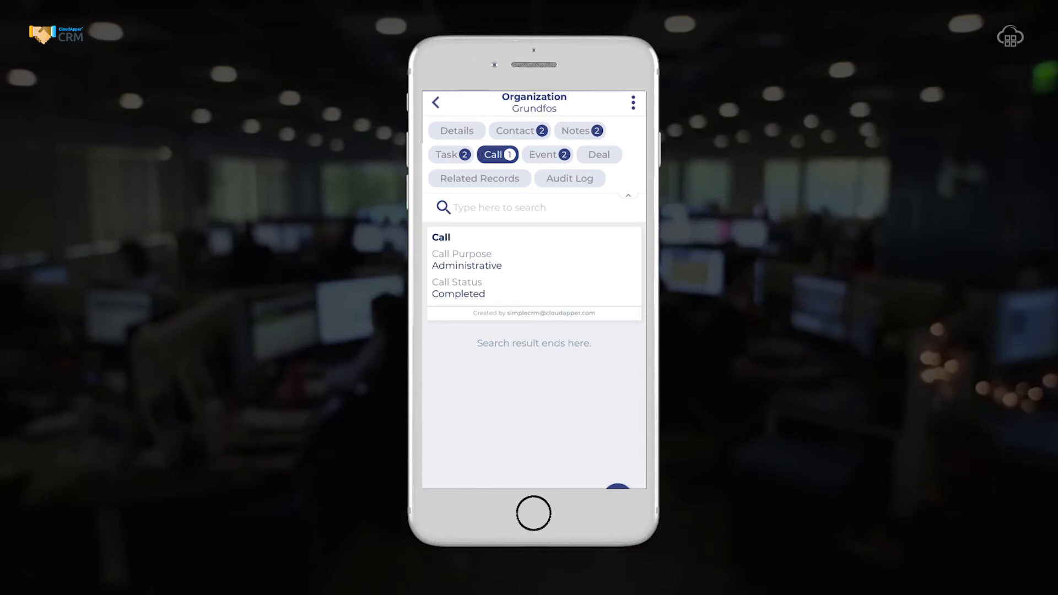
{"action": "left_click", "coordinate": [547, 154]}
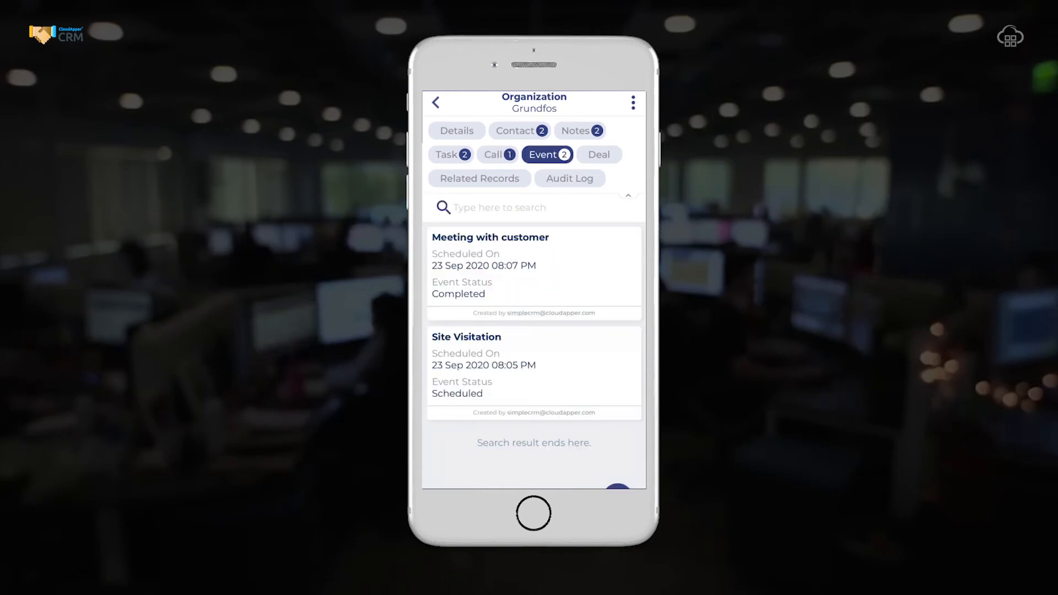